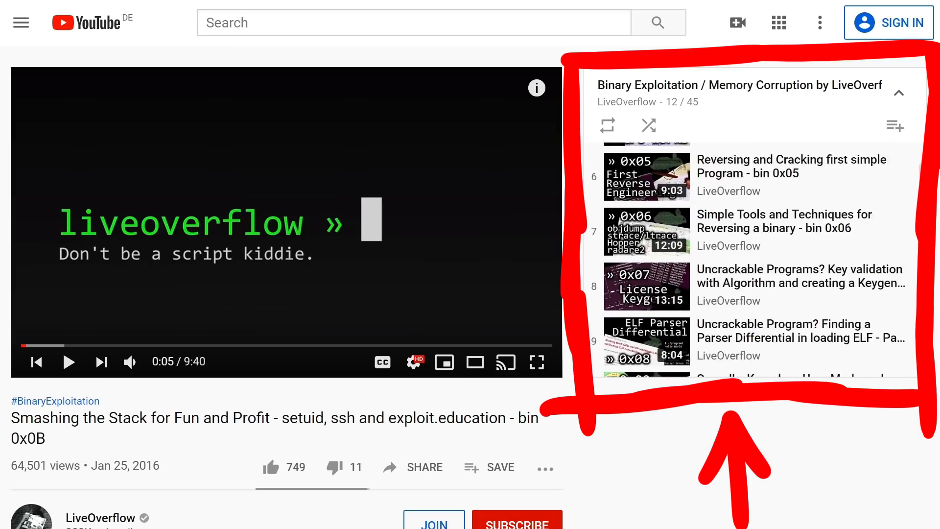
Skip the video ahead to around 3:45 where the server session begins.
scroll("down", 3)
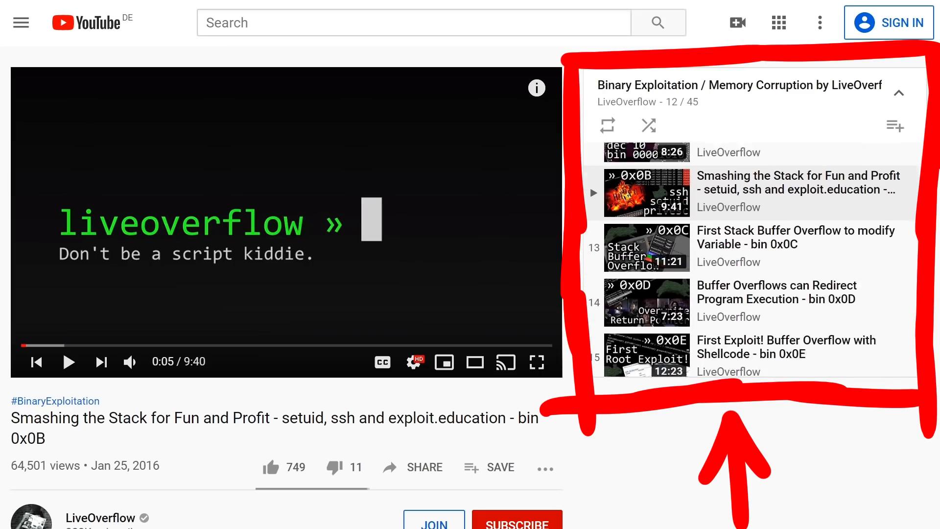
mouse_move(180, 345)
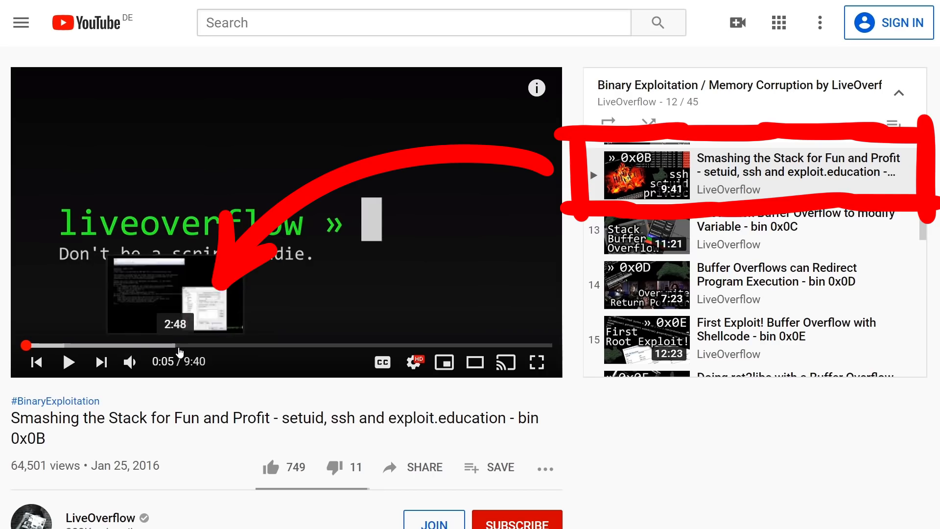
left_click(535, 361)
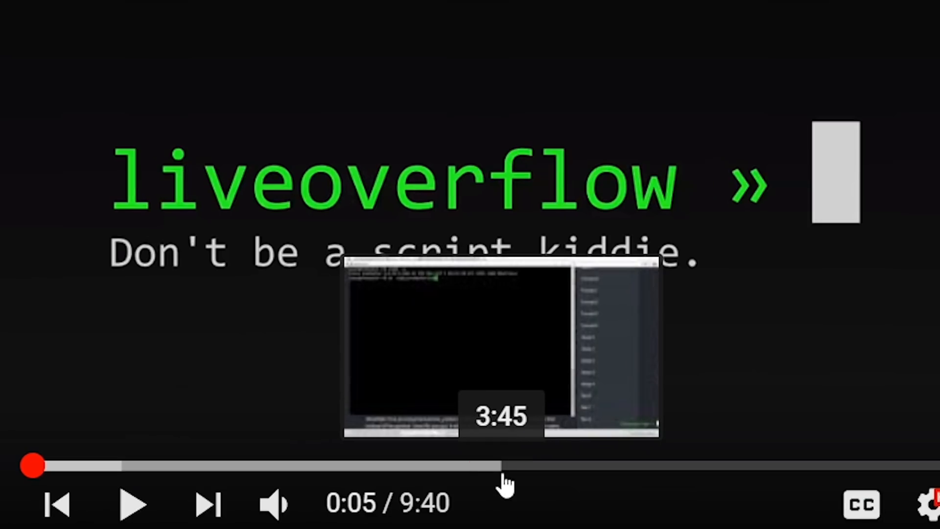
left_click(503, 464)
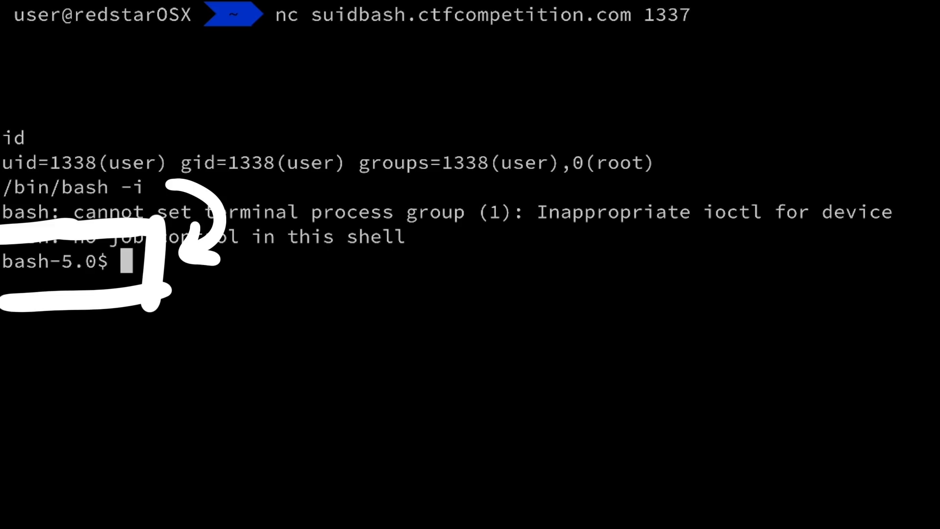
Run ls -lah to list flag, read_flag.sh and suidbash, then run ./suidbash for its usage.
type("ls -")
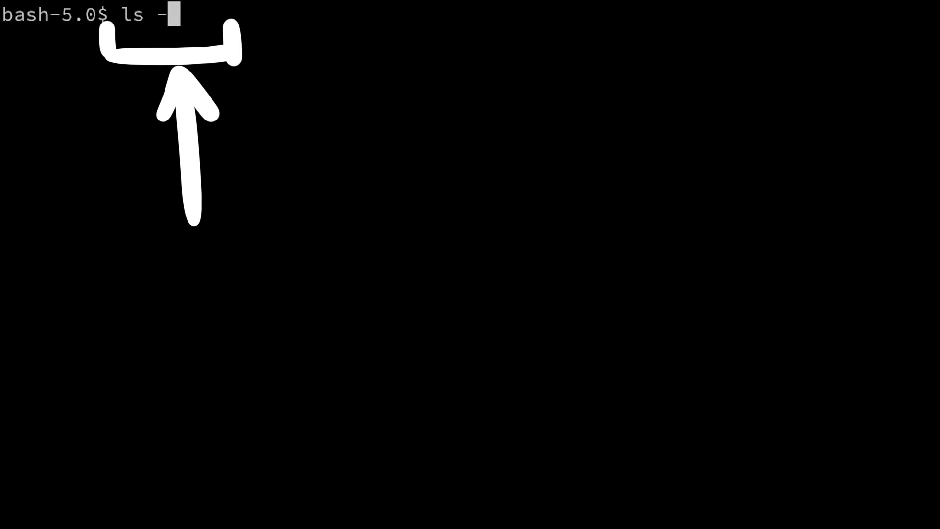
key("Return")
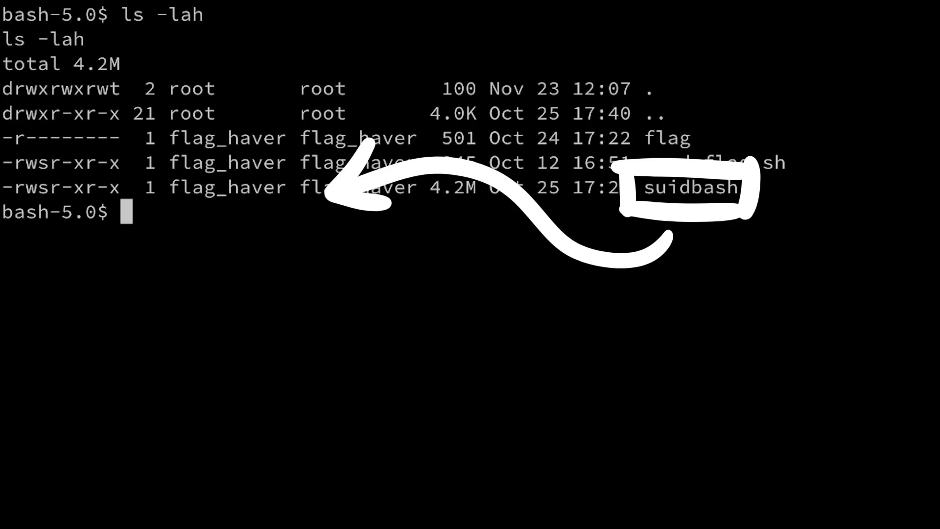
type("./suidbash")
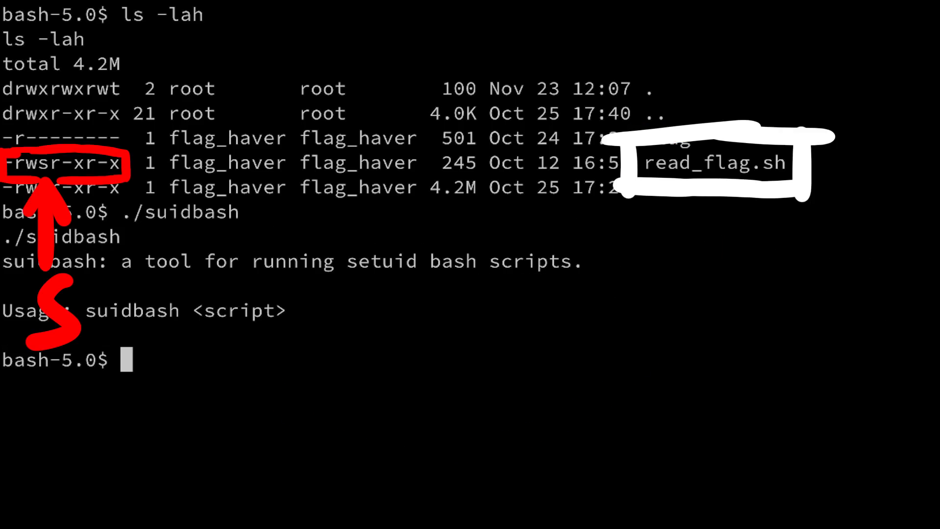
type("cat read_flag.sh")
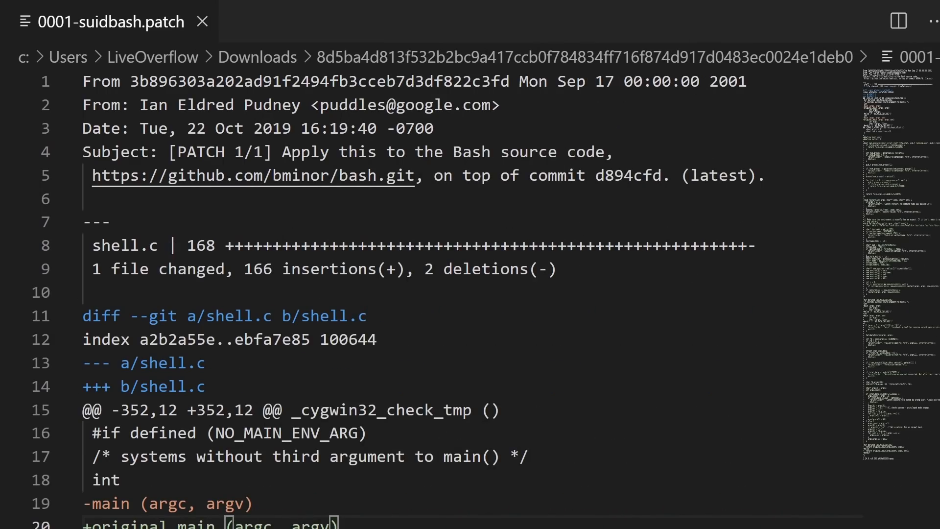
Scroll through the args array code in 0001-suidbash.patch's new main().
scroll("down", 3)
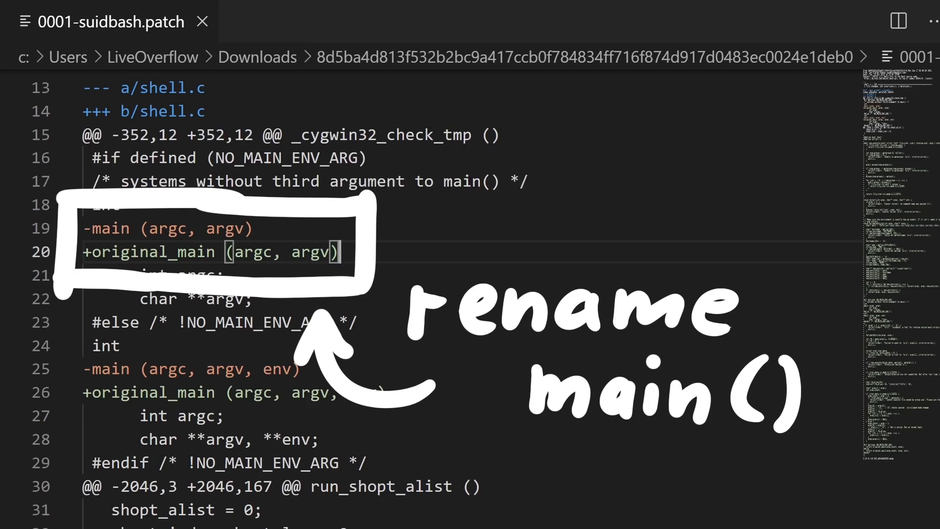
scroll("down", 3)
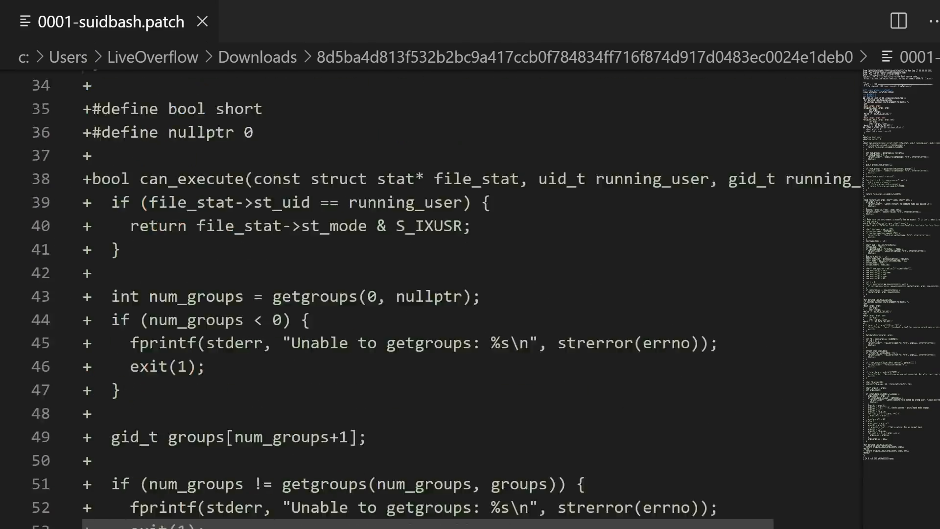
scroll("down", 3)
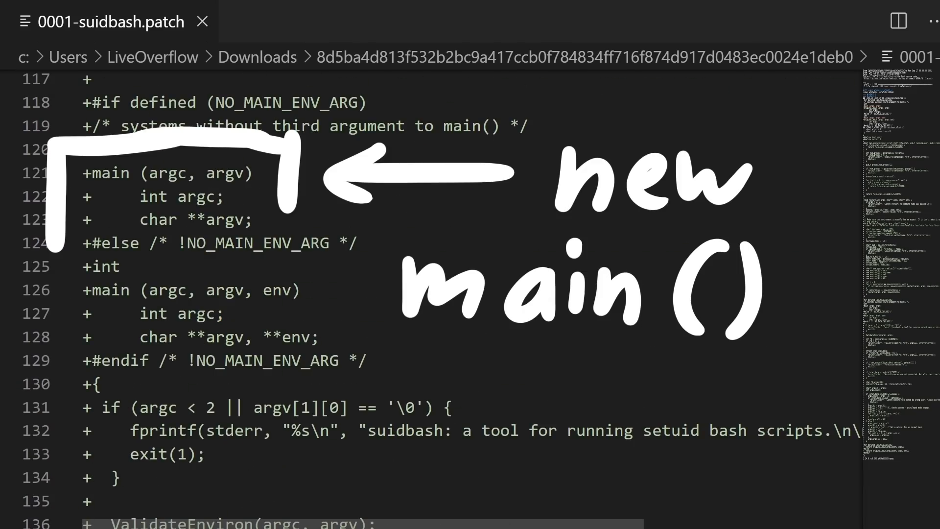
scroll("down", 3)
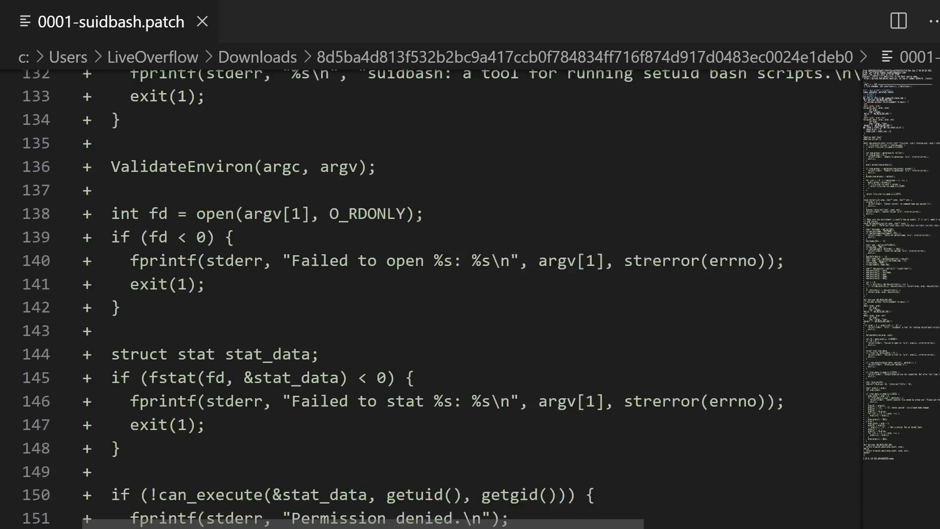
scroll("down", 3)
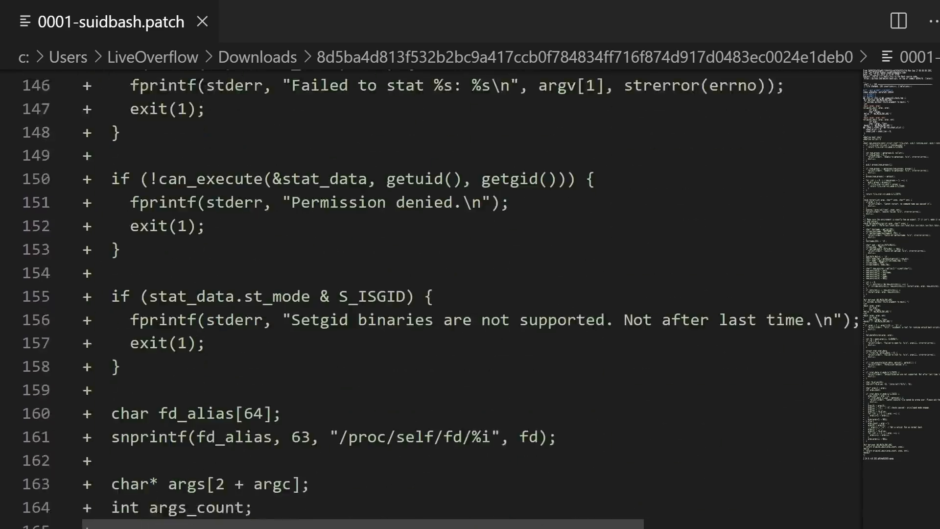
scroll("down", 3)
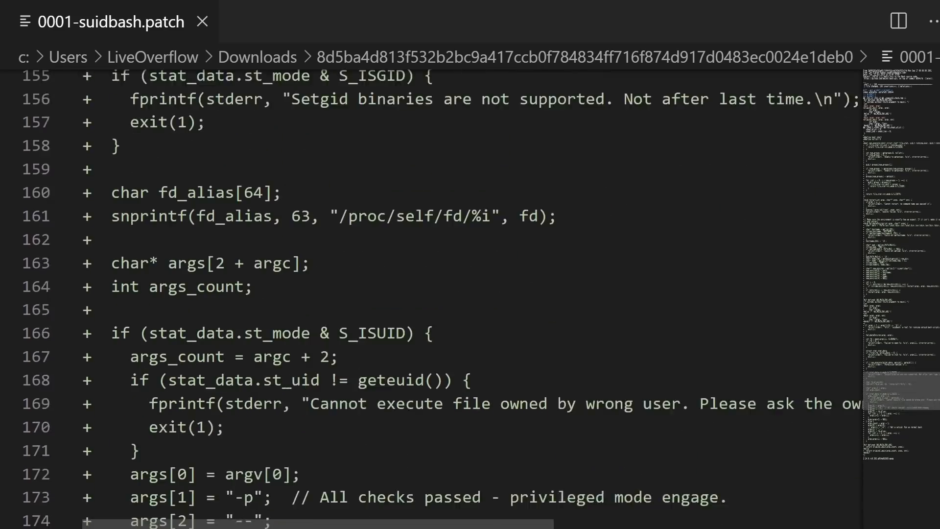
scroll("down", 3)
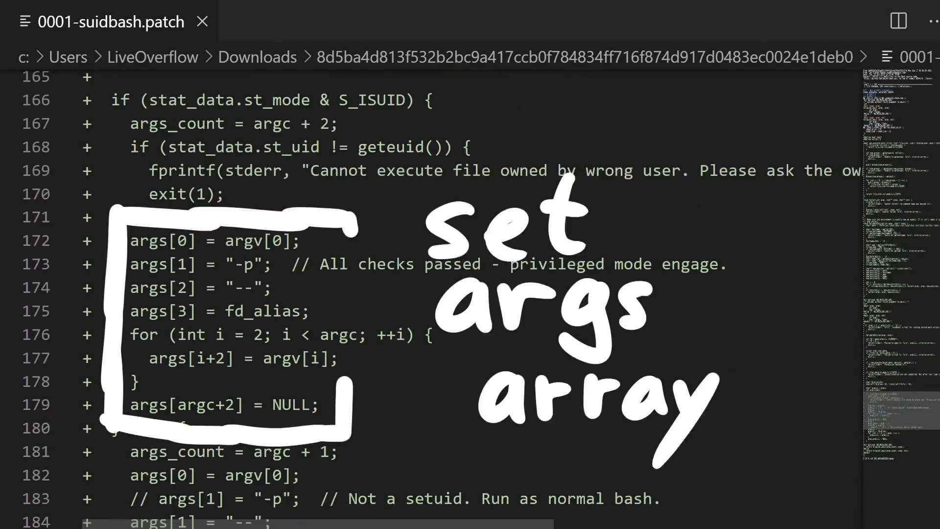
scroll("down", 3)
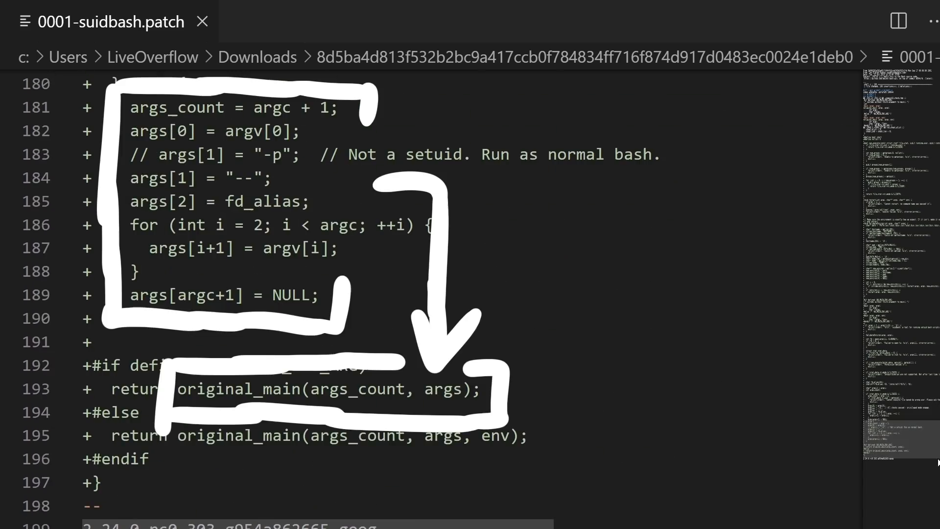
scroll("up", 3)
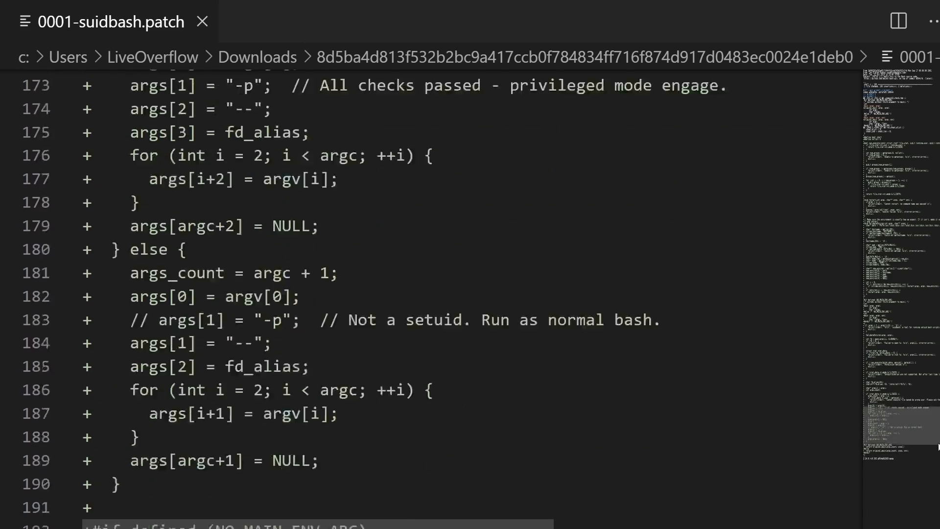
scroll("up", 3)
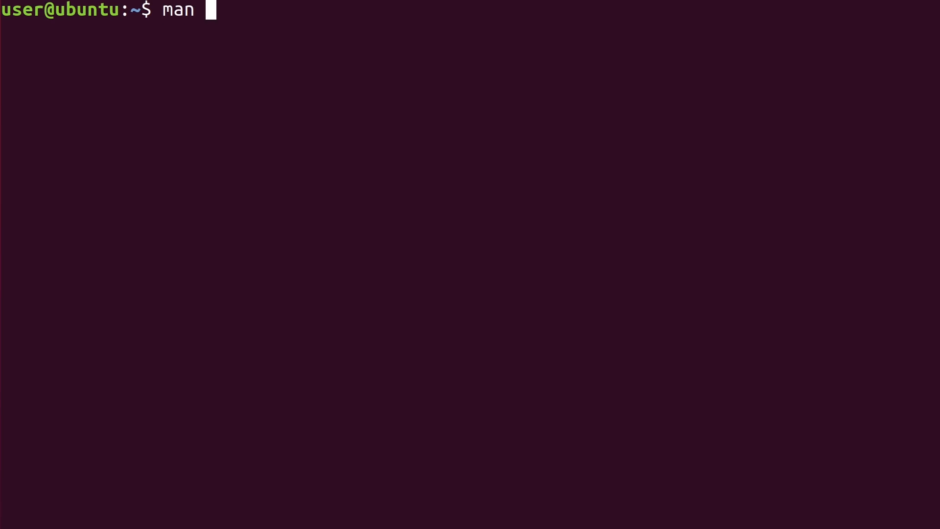
Submit the man command to read how the shell treats setuid execution.
key("Return")
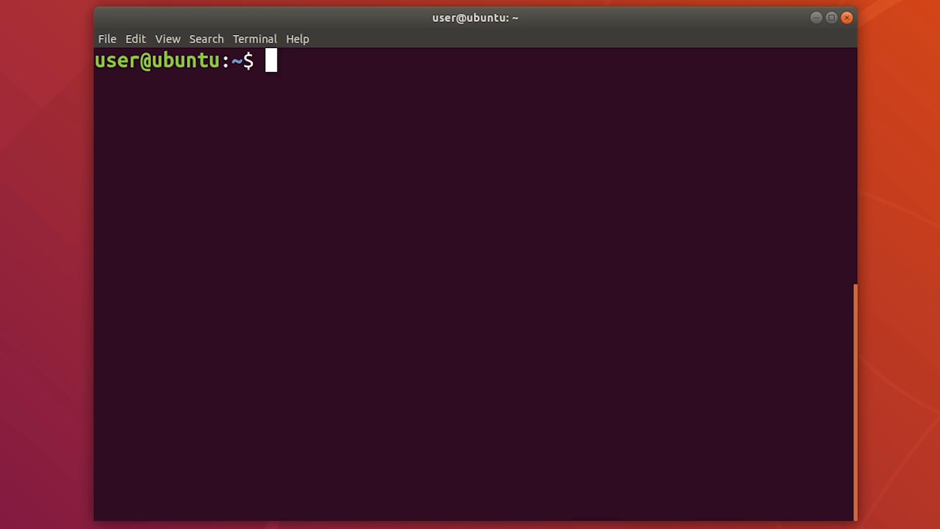
Create user alice and make /bin/bash a setuid binary owned by alice.
type("sudo adduser")
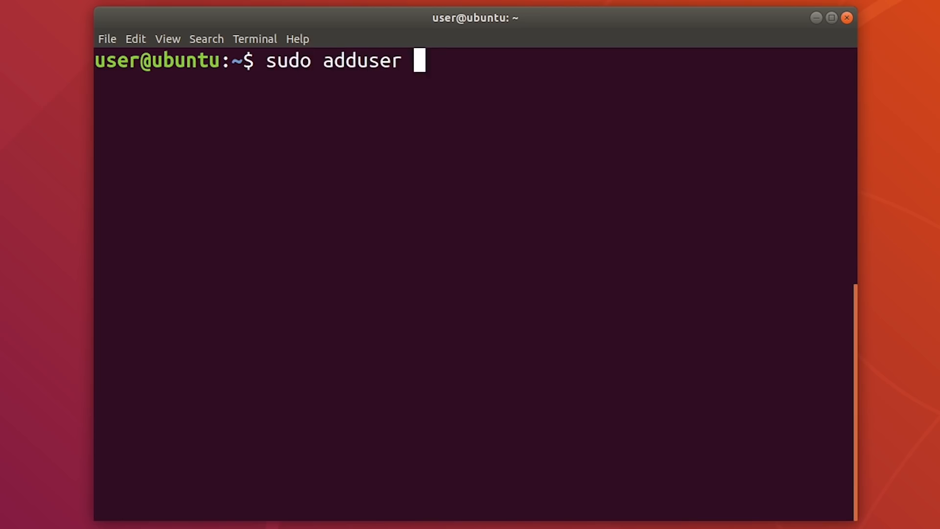
type("alice")
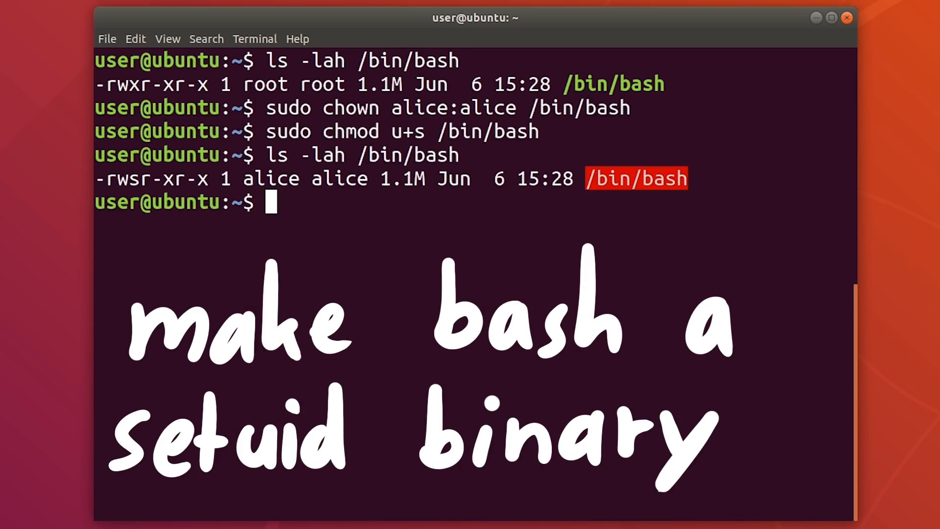
type("/bin/bash")
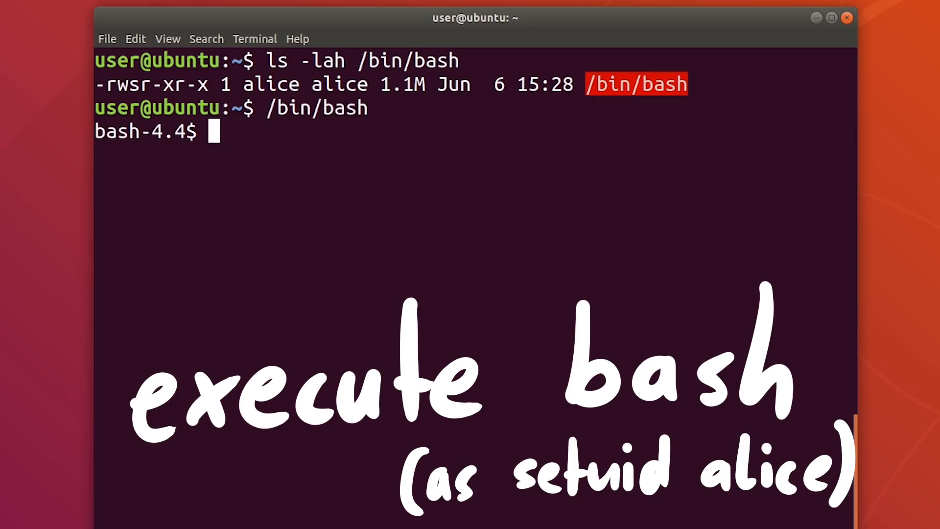
Run id to confirm uid 1000 persists, exit, and check id inside /bin/bash -p.
type("id")
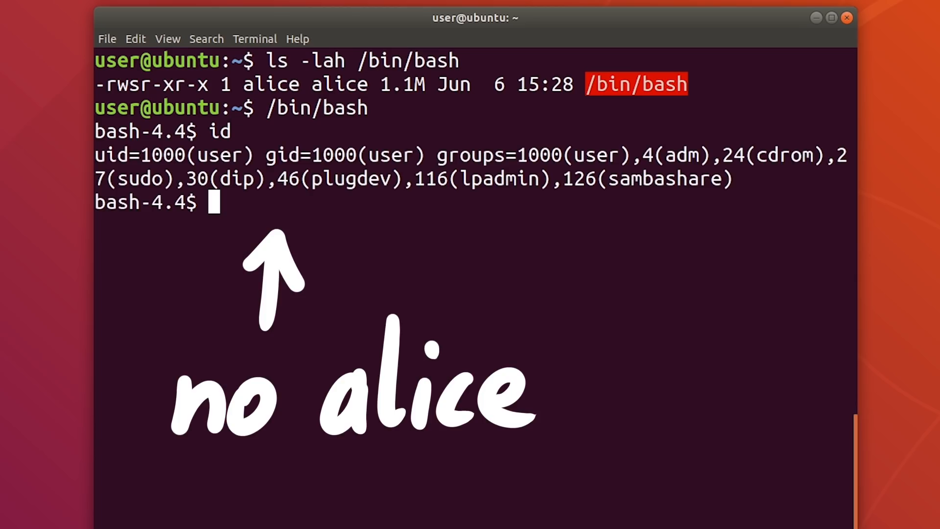
type("exit")
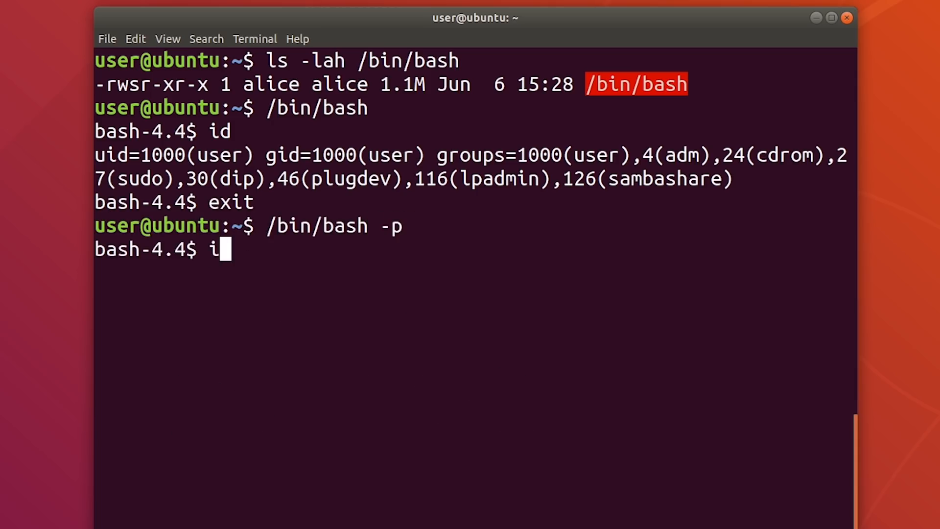
key("Return")
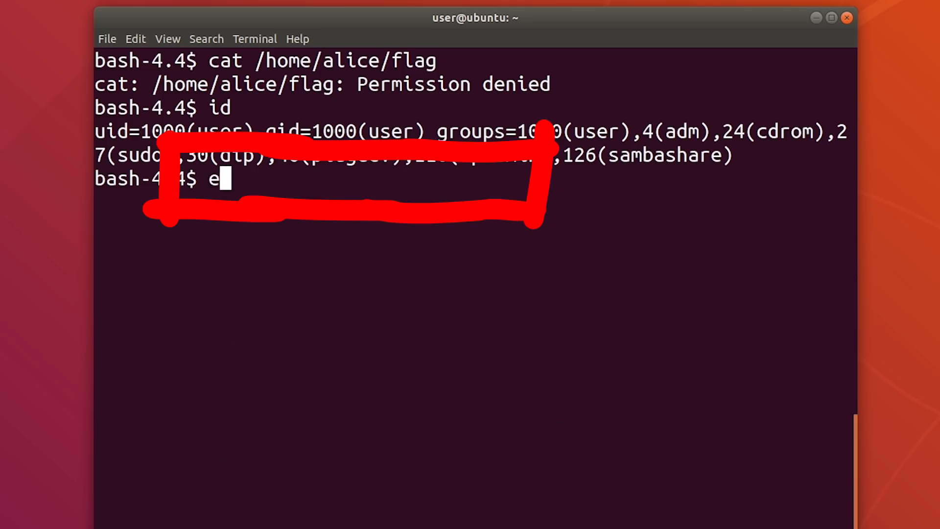
Run enable -f ./libpwn.so asd to load the libpwn.so builtin.
type("nable -f ./")
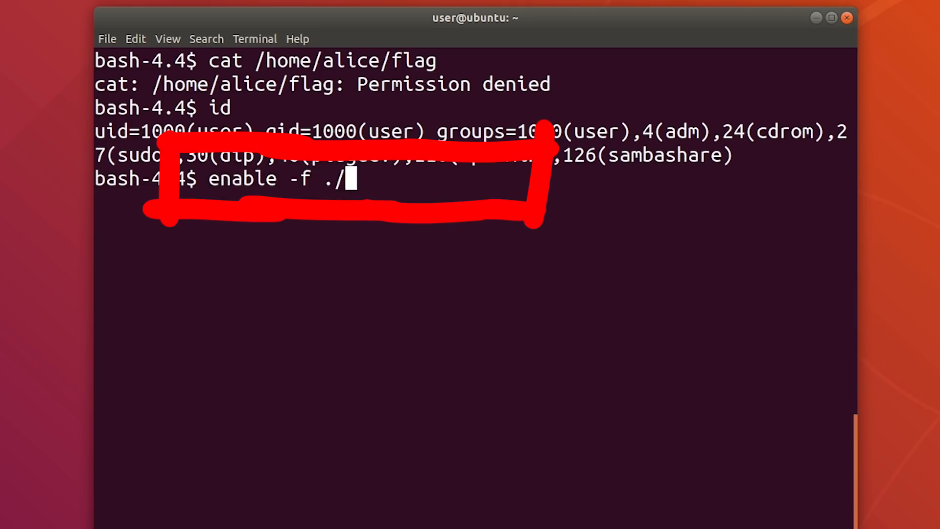
type("libpwn.so asd")
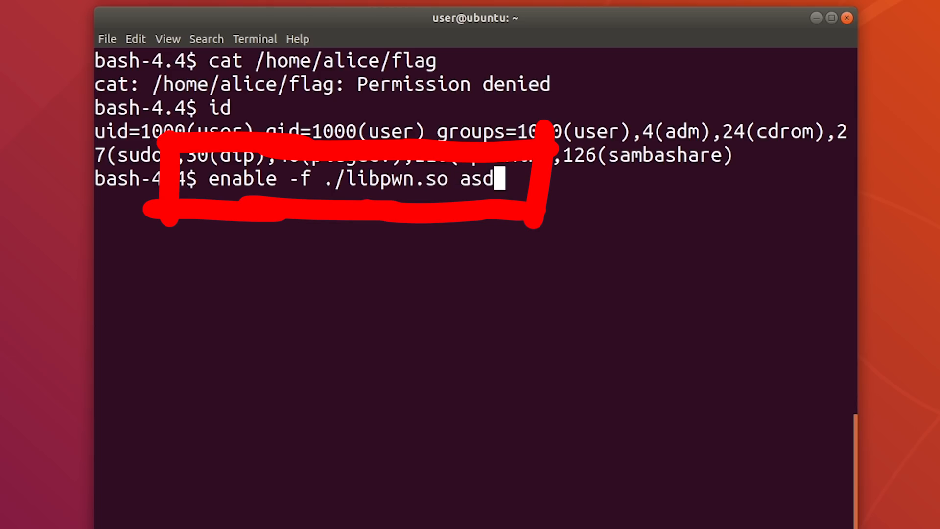
key("Return")
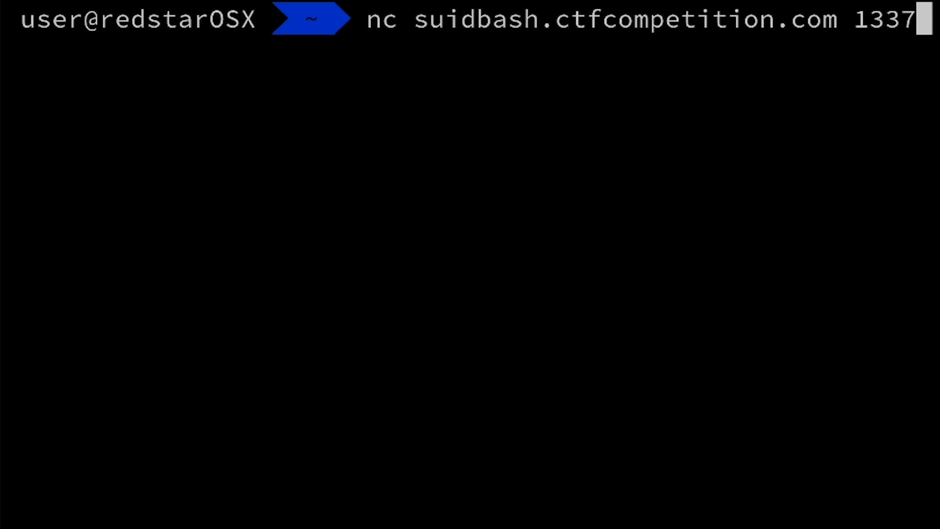
Run nc suidbash.ctfcompetition.com 1337 to connect to the challenge server.
key("Return")
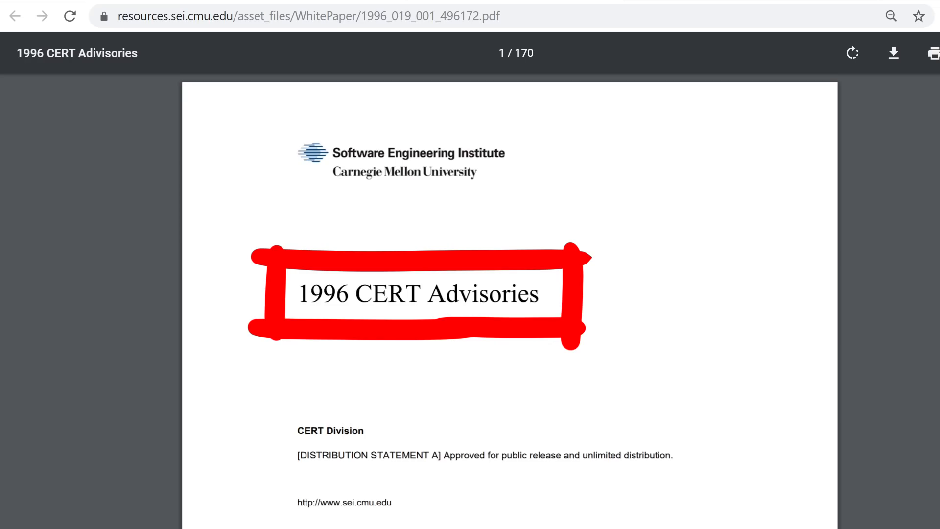
Scroll to the Ubuntu shell showing ls -lah ./hax/ and the ./hax/example shellcode command.
scroll("down", 3)
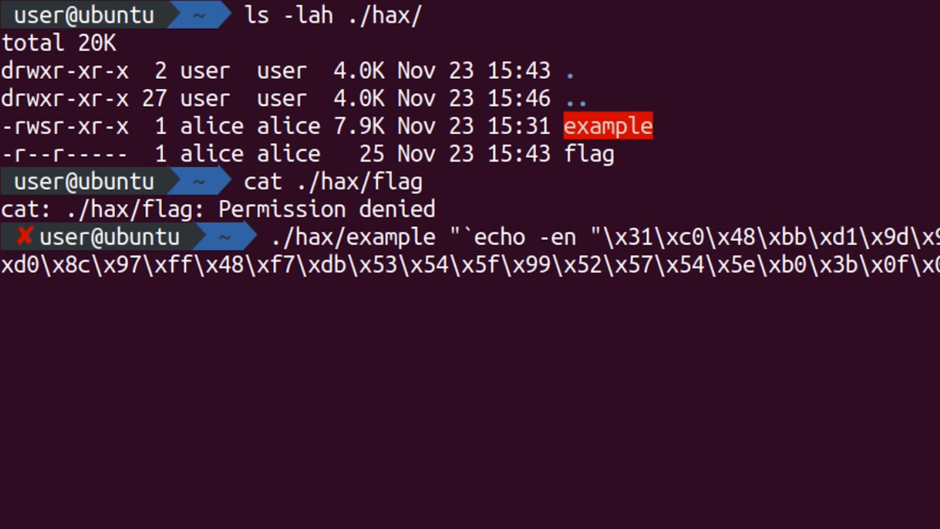
Launch ./hax/example with the shellcode payload and try cat ./hax/flag, which is denied.
key("Return")
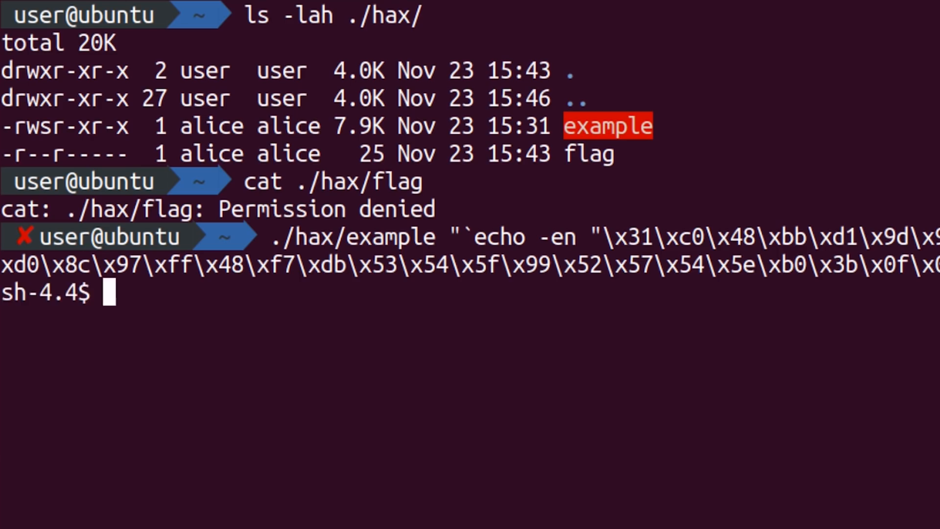
type("c")
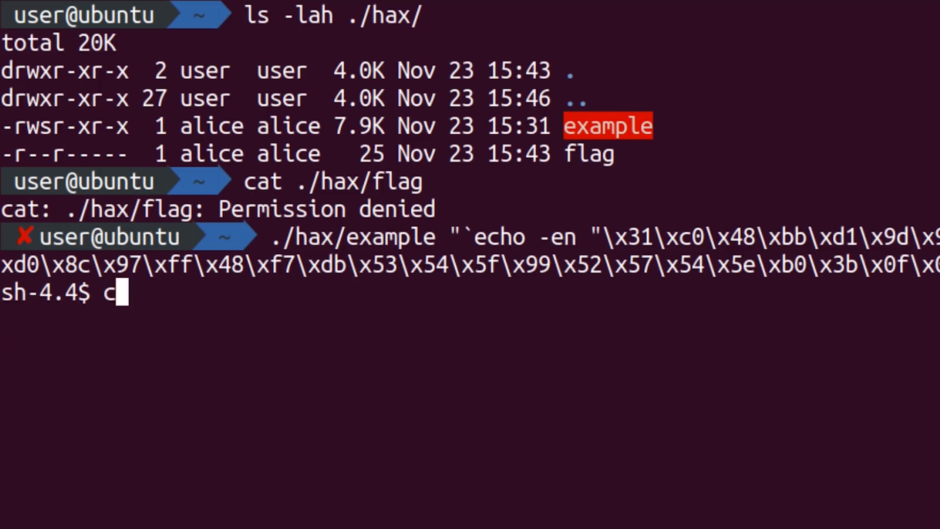
type("at ./")
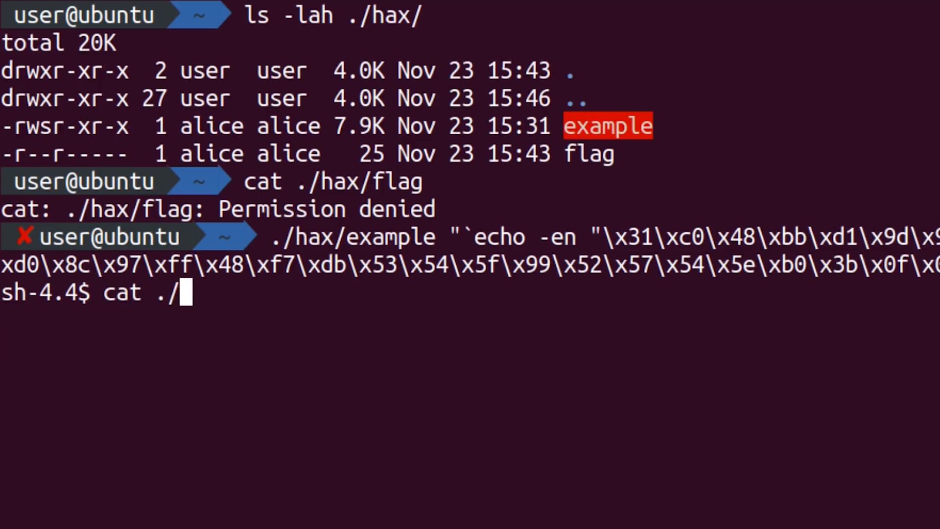
type("hax/flag")
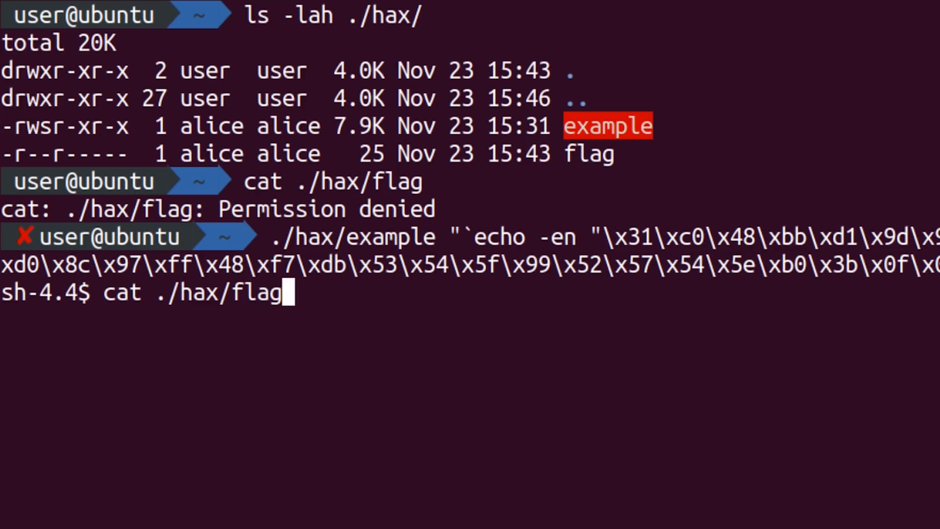
key("Return")
type("id")
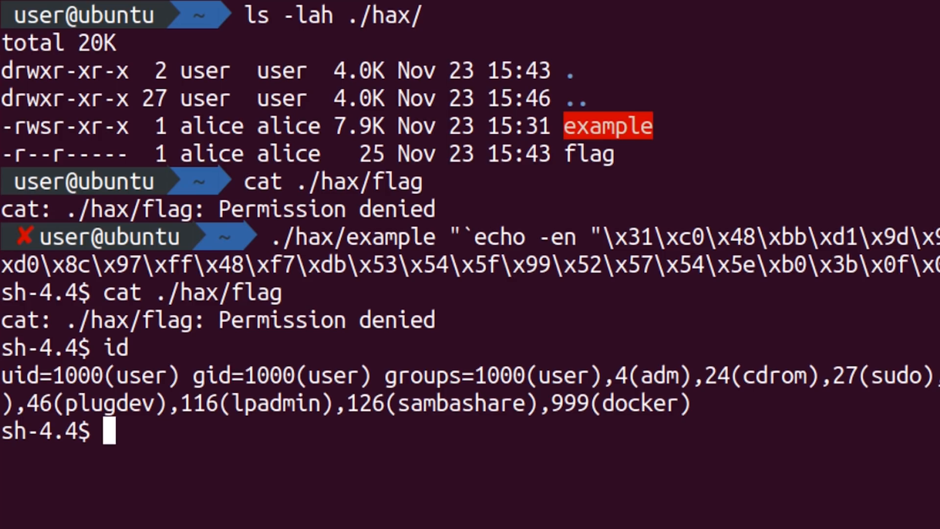
Run enable -f ./pwn/libpwn.so to restore alice's euid and print CTF{you_understood_suid}.
scroll("down", 3)
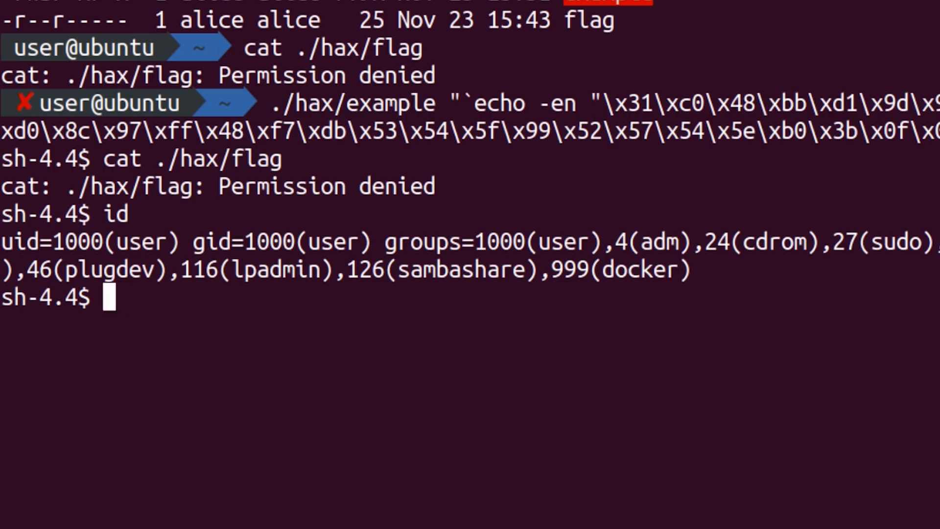
type("enable -f ./pwn/libpwn")
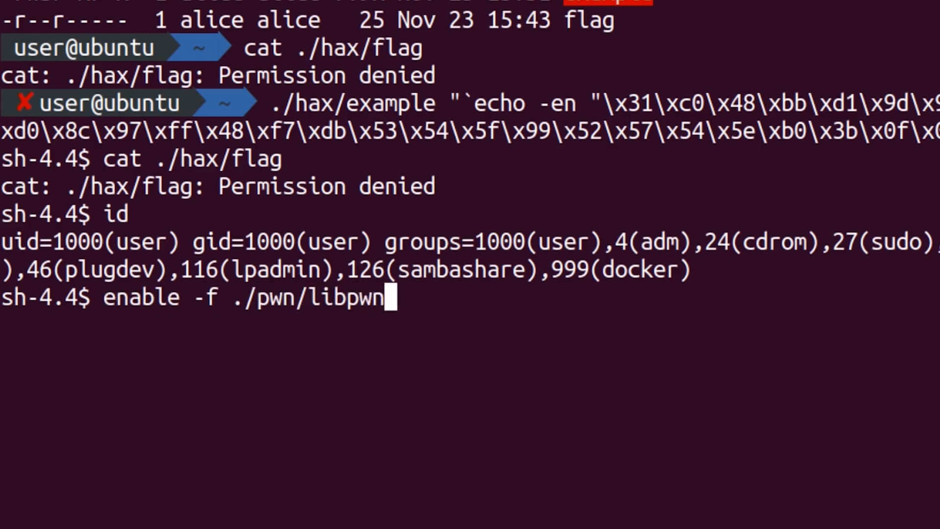
key("Return")
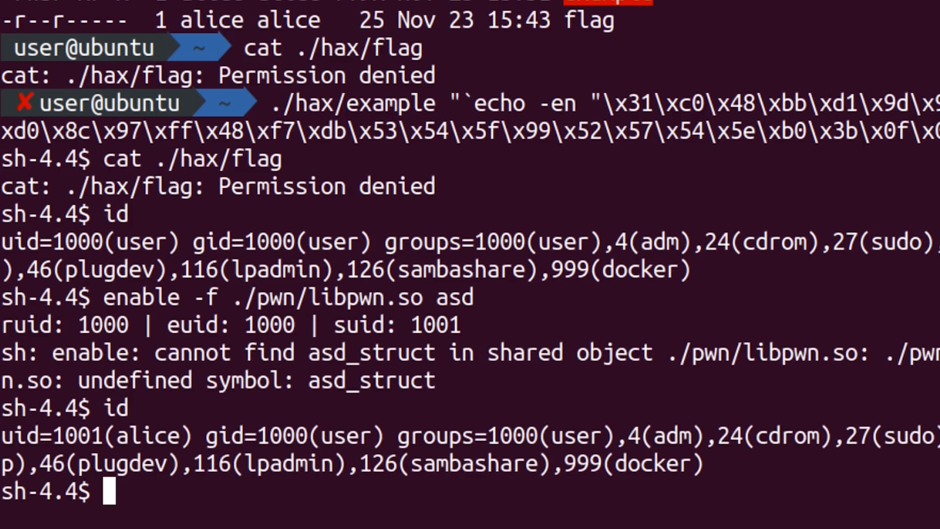
key("Return")
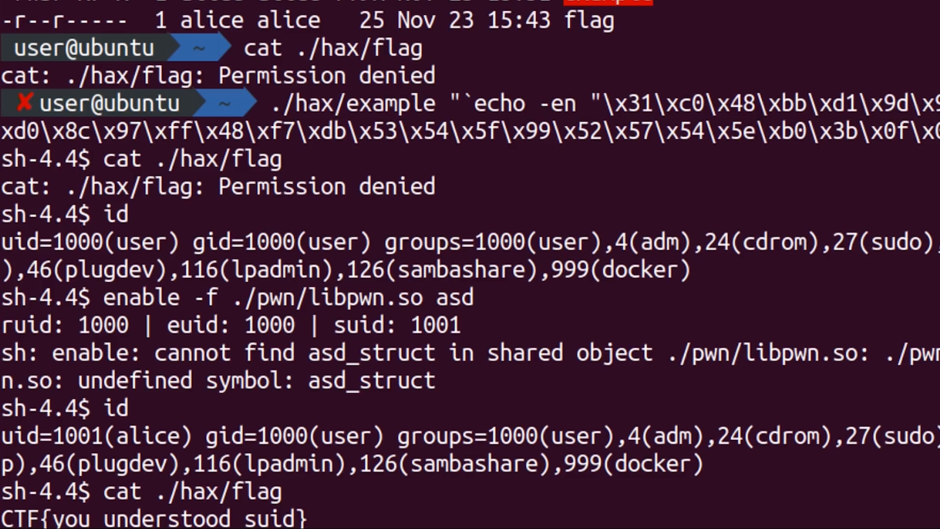